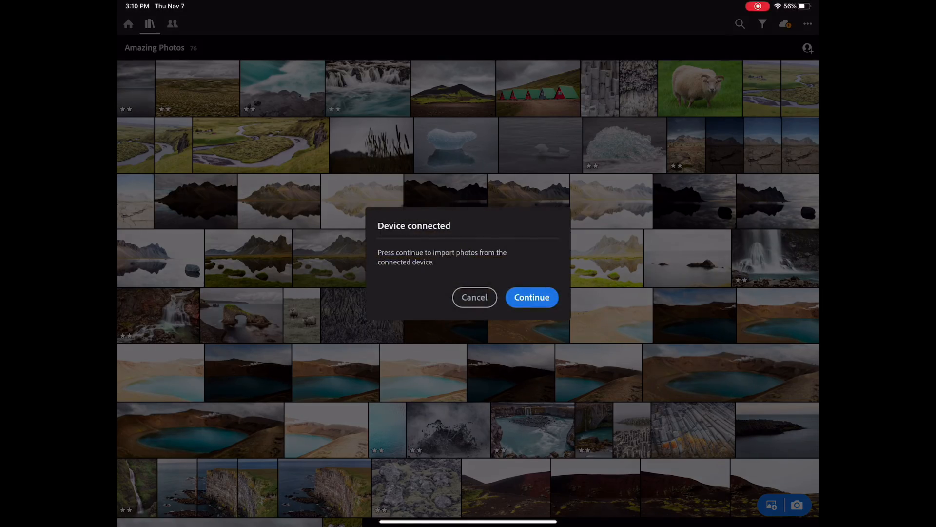
Begin importing photos from the connected device.
{"action": "left_click", "coordinate": [474, 297]}
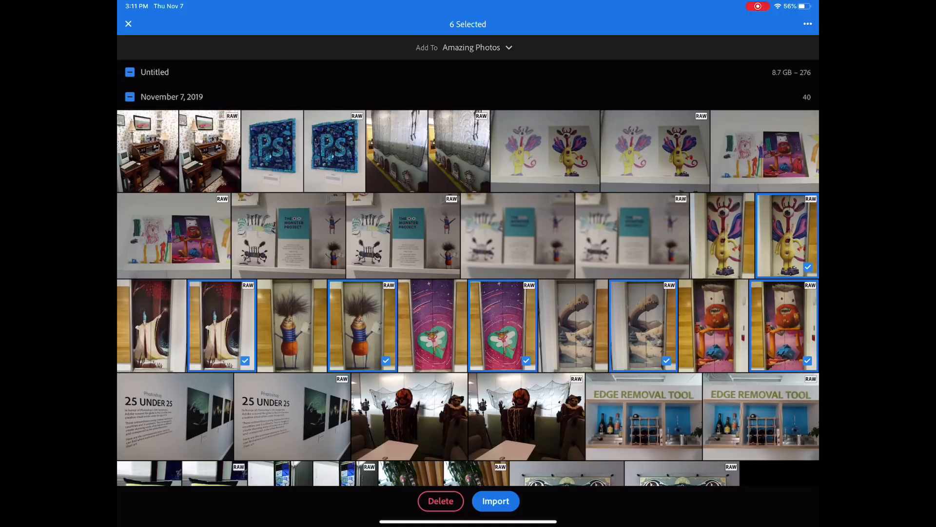
Import the six raw photos, keep the originals on the device, and return to the library.
{"action": "left_click", "coordinate": [495, 501]}
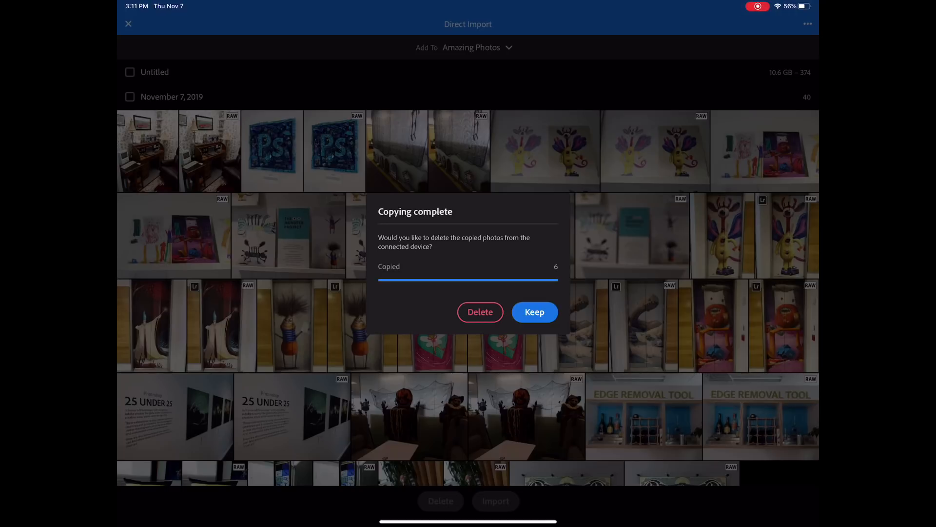
{"action": "left_click", "coordinate": [533, 311]}
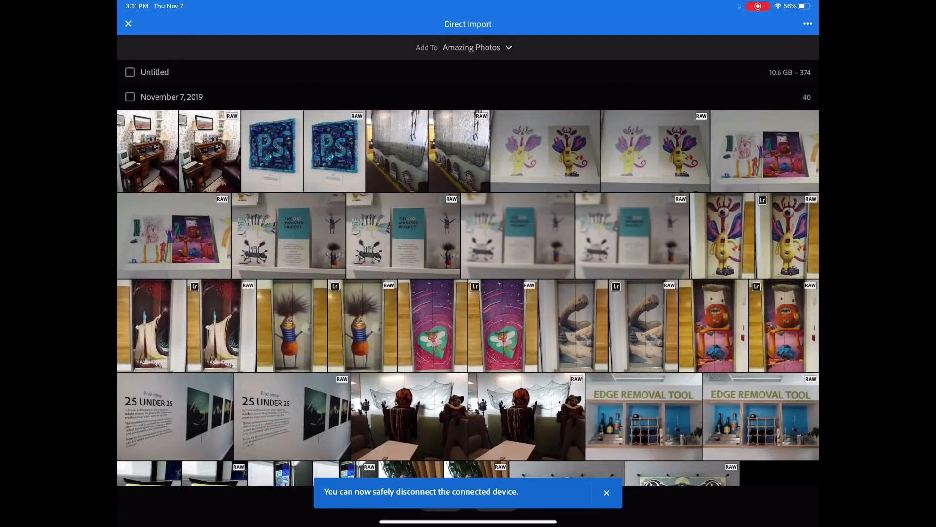
{"action": "left_click", "coordinate": [127, 24]}
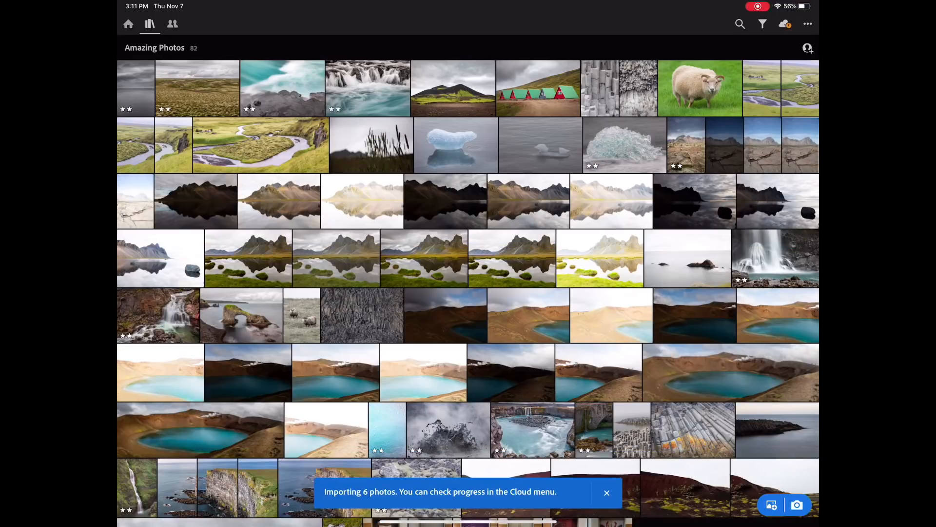
{"action": "left_click", "coordinate": [149, 23]}
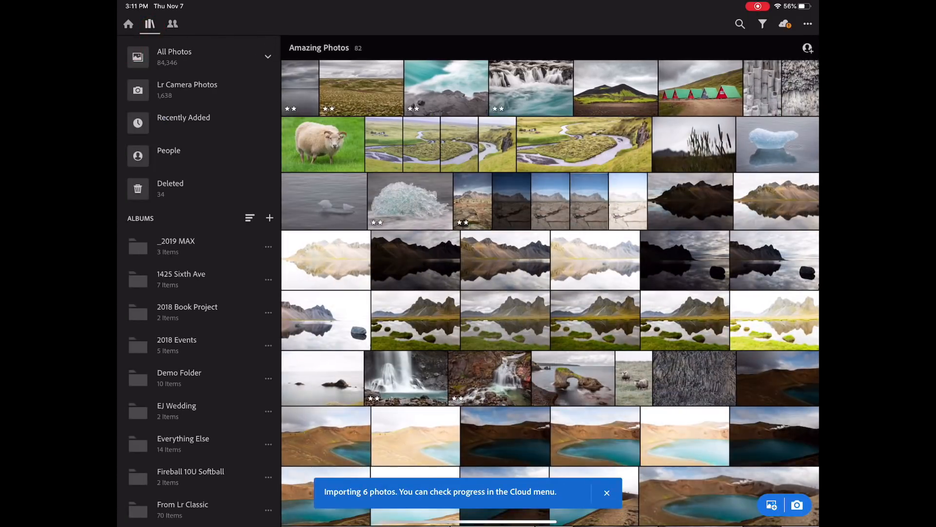
Open the first monster elevator photo from Recently Added and apply Auto adjustments.
{"action": "left_click", "coordinate": [184, 117]}
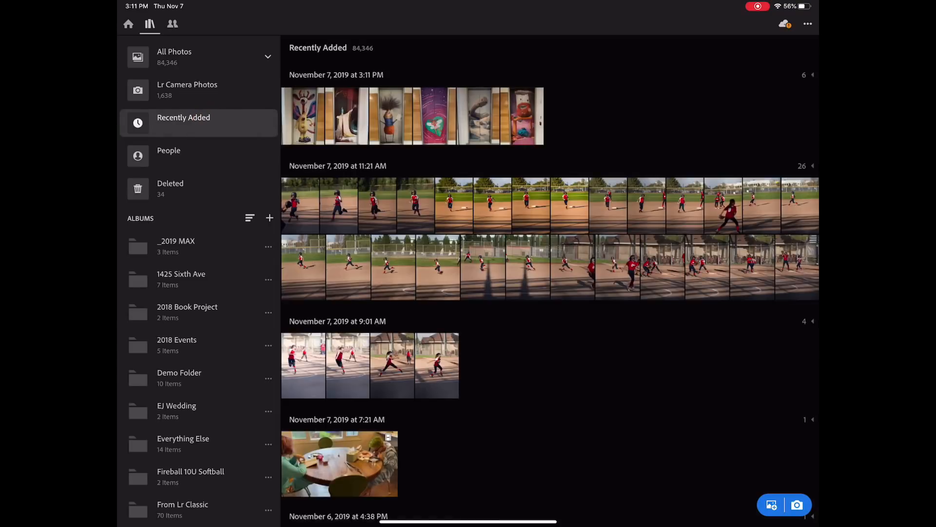
{"action": "double_click", "coordinate": [302, 115]}
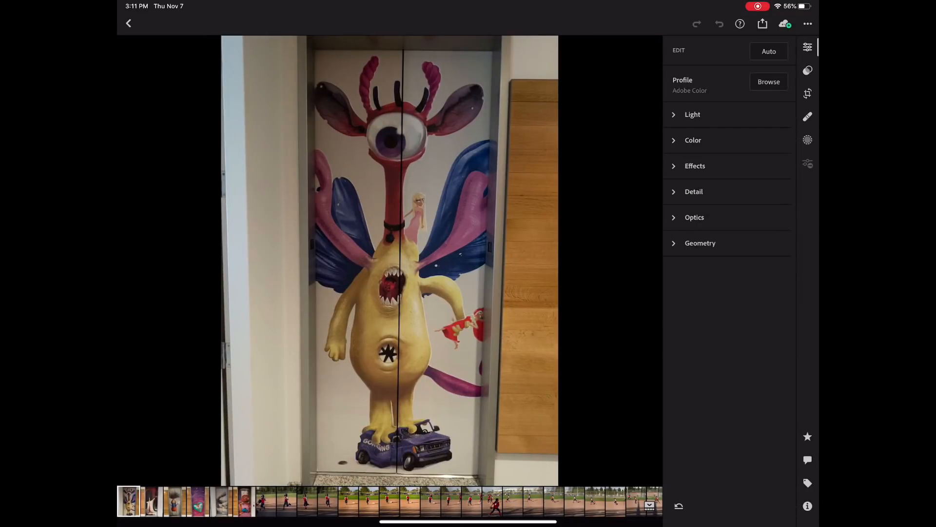
{"action": "left_click", "coordinate": [770, 51]}
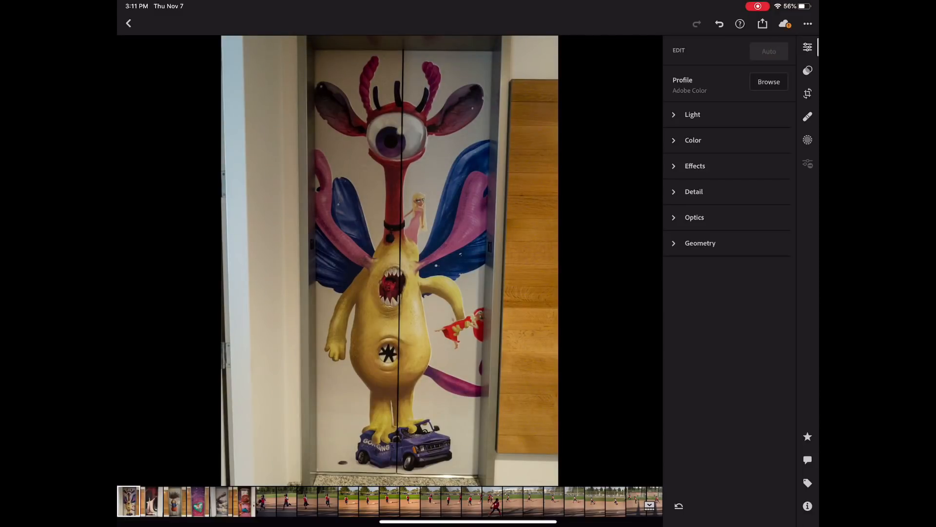
Raise Exposure to +0.37 under Light and set Noise Reduction to 15.
{"action": "left_click", "coordinate": [692, 114]}
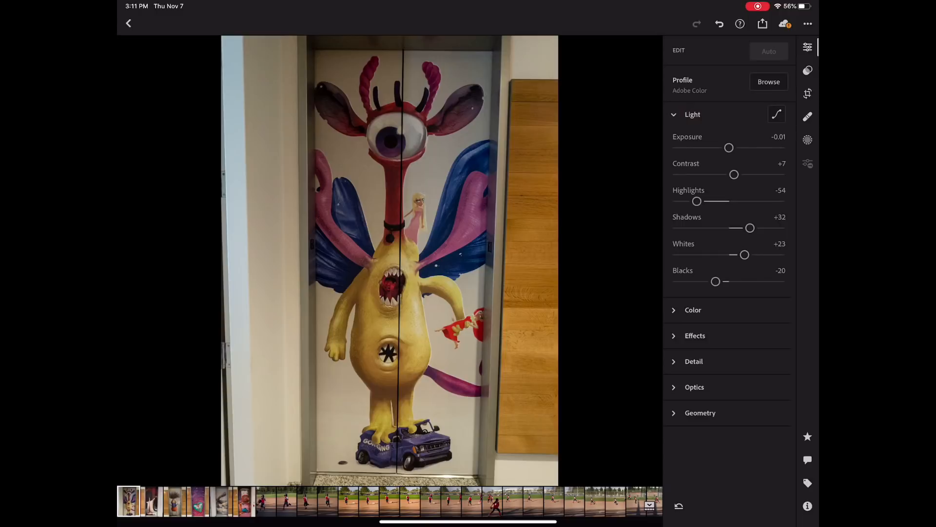
{"action": "left_click_drag", "start_coordinate": [729, 148], "coordinate": [735, 147]}
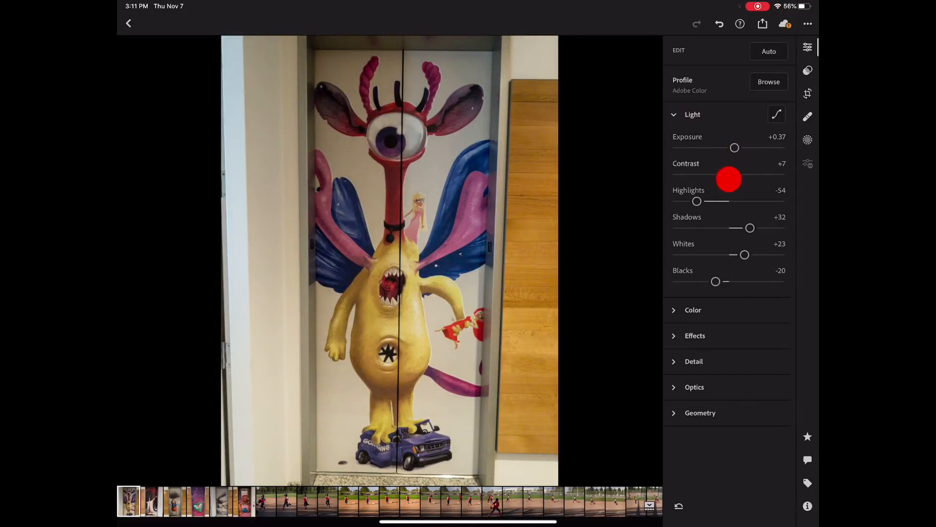
{"action": "left_click_drag", "start_coordinate": [729, 179], "coordinate": [731, 175]}
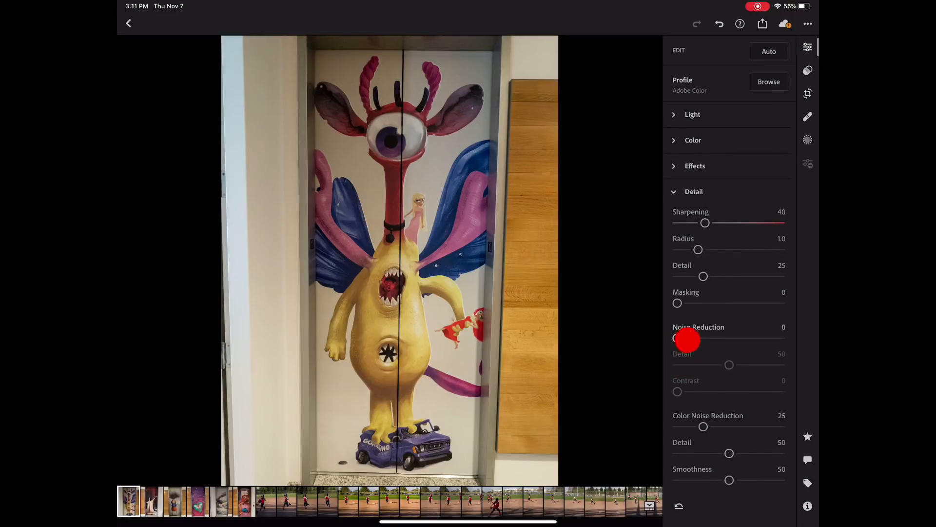
{"action": "left_click_drag", "start_coordinate": [678, 338], "coordinate": [693, 338]}
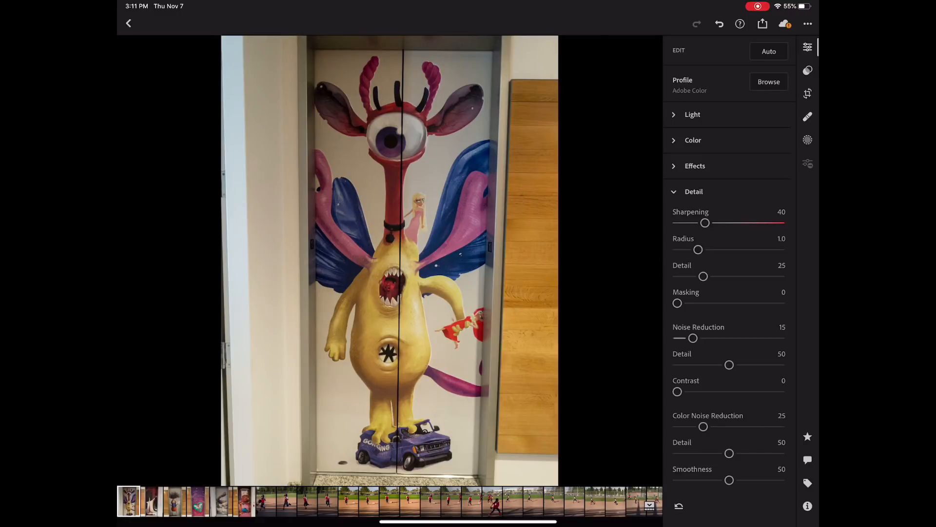
Copy the profile, light, color, effects and detail settings, then return to Recently Added.
{"action": "left_click", "coordinate": [809, 24]}
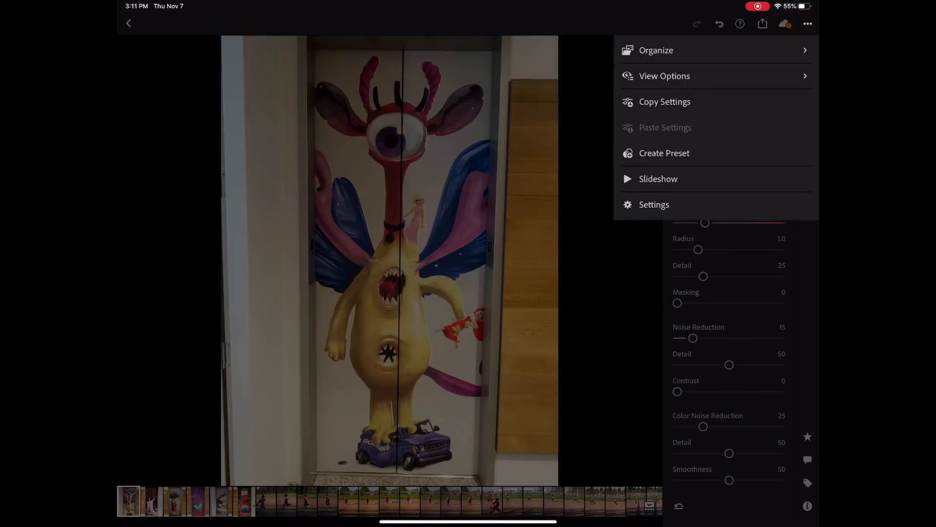
{"action": "left_click", "coordinate": [665, 101]}
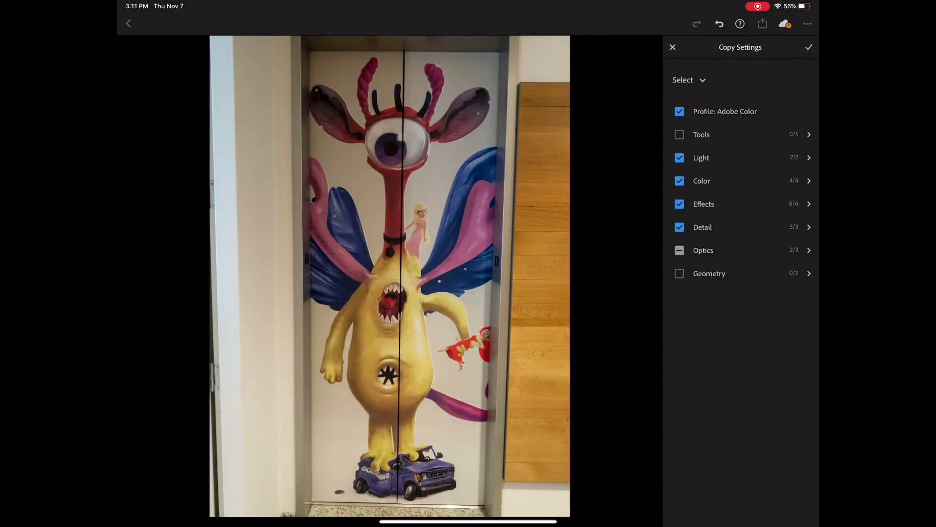
{"action": "left_click", "coordinate": [808, 47]}
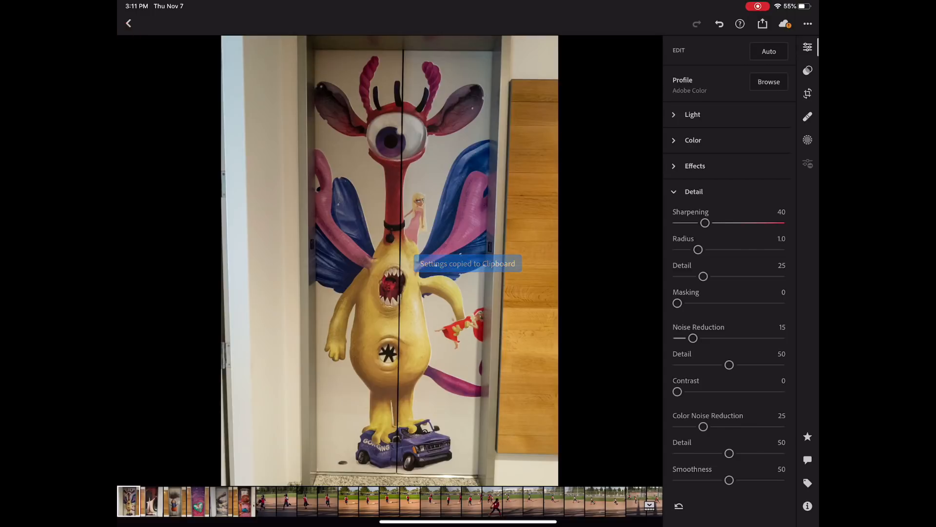
{"action": "left_click", "coordinate": [129, 24]}
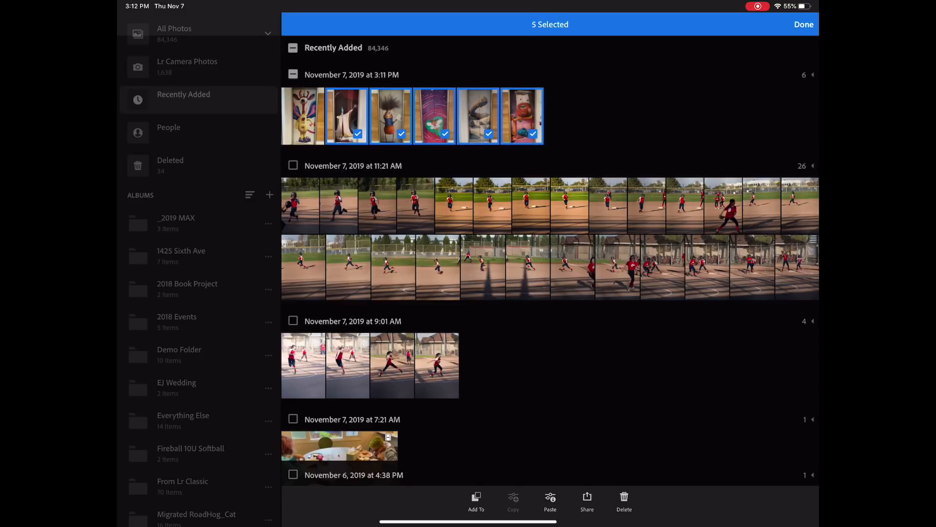
Paste and apply the copied settings to the five selected elevator photos.
{"action": "left_click", "coordinate": [550, 502]}
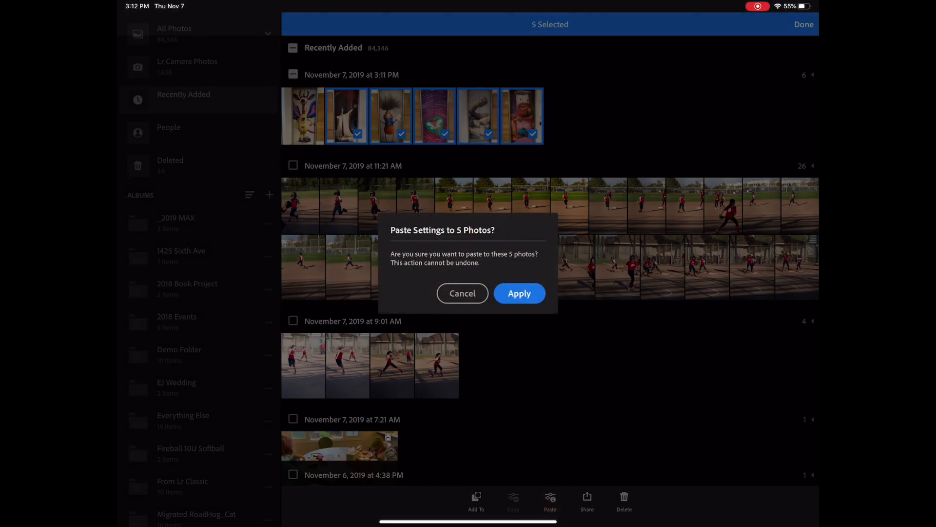
{"action": "left_click", "coordinate": [519, 293]}
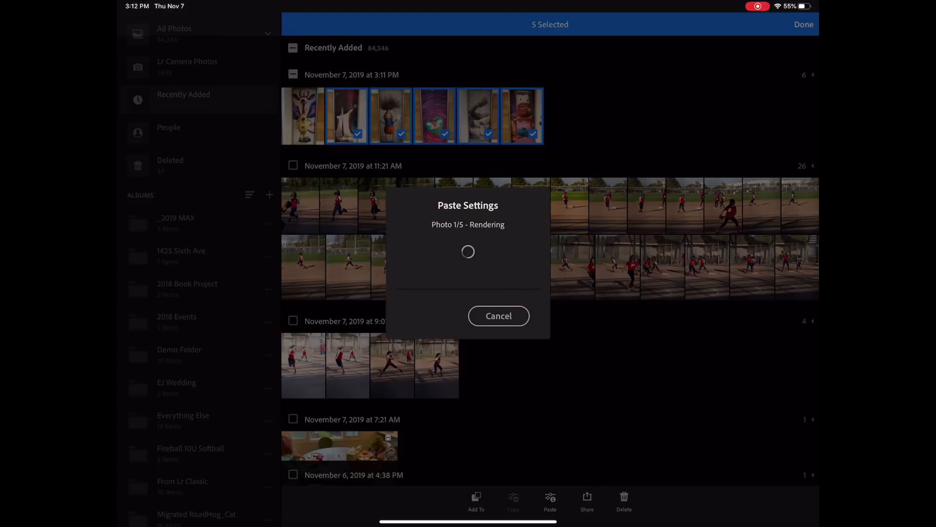